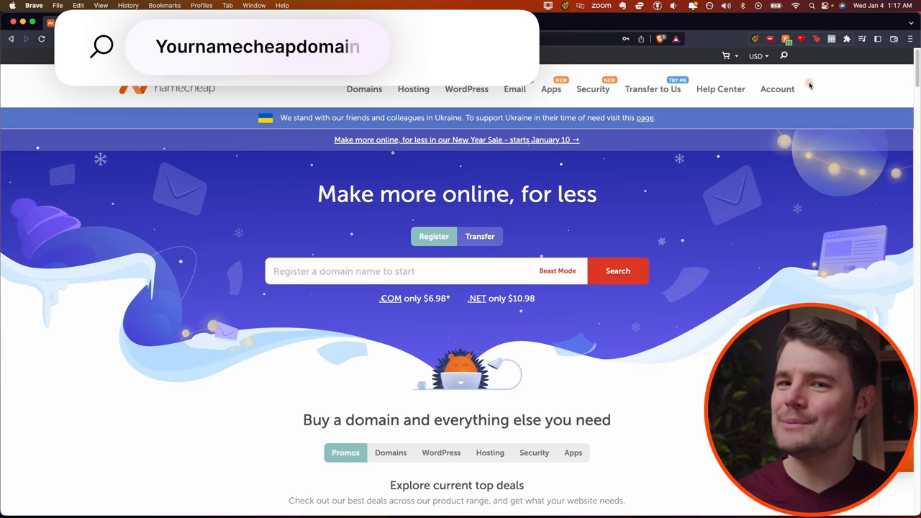
Sign in from the Account menu's Dashboard option to reach the account dashboard.
{"action": "left_click", "coordinate": [777, 89]}
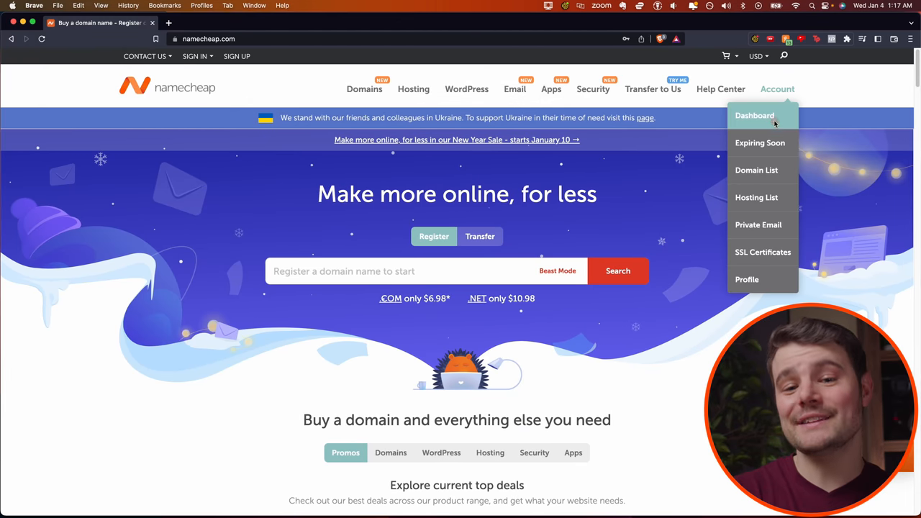
{"action": "left_click", "coordinate": [754, 115]}
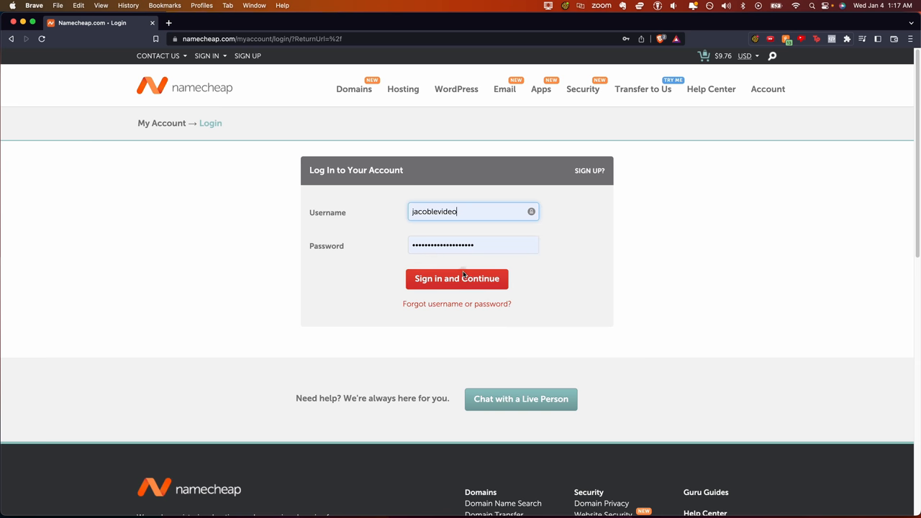
{"action": "left_click", "coordinate": [457, 280]}
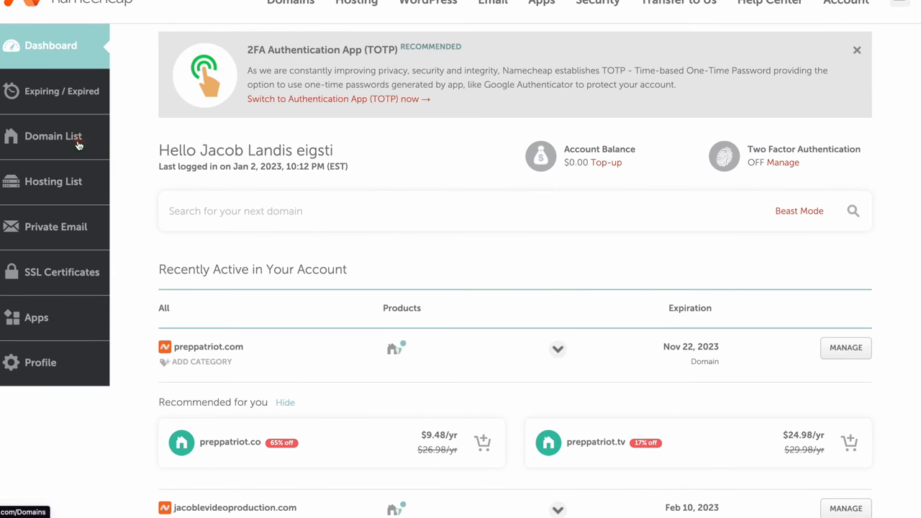
From the Domain List, manage the domain jacob-le.co.
{"action": "left_click", "coordinate": [52, 135]}
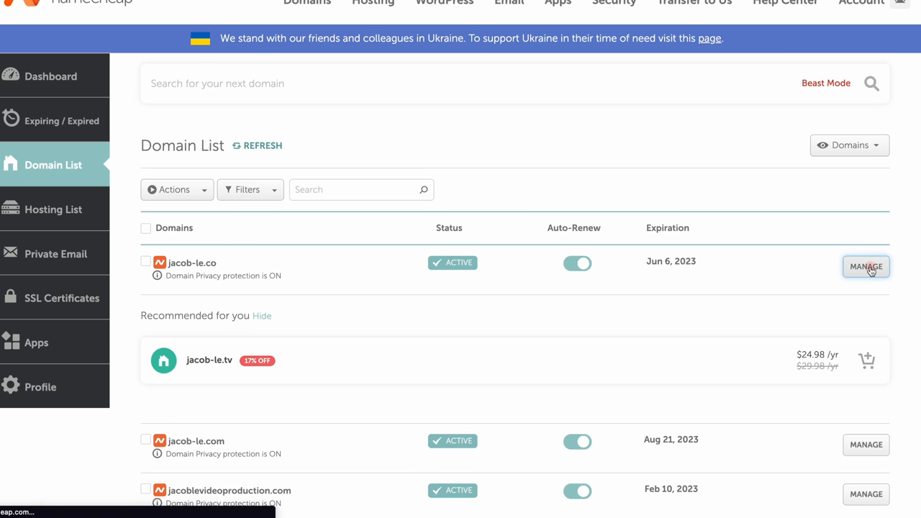
{"action": "left_click", "coordinate": [866, 267]}
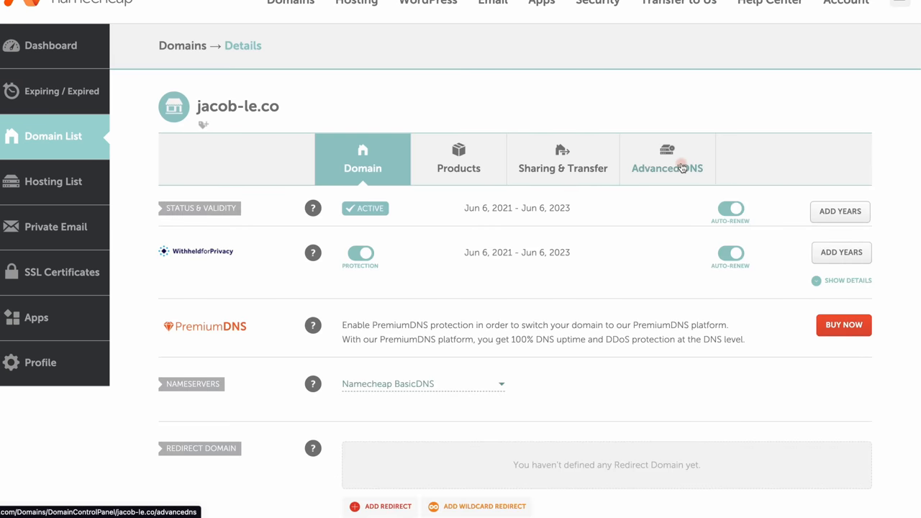
In Advanced DNS, save a new A record for host @ pointing to 23.227.38.65.
{"action": "left_click", "coordinate": [668, 159]}
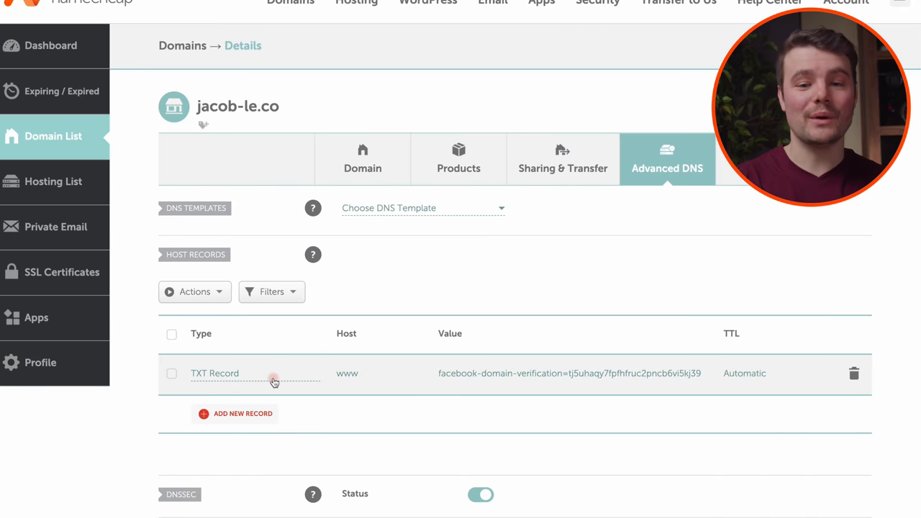
{"action": "mouse_move", "coordinate": [351, 395]}
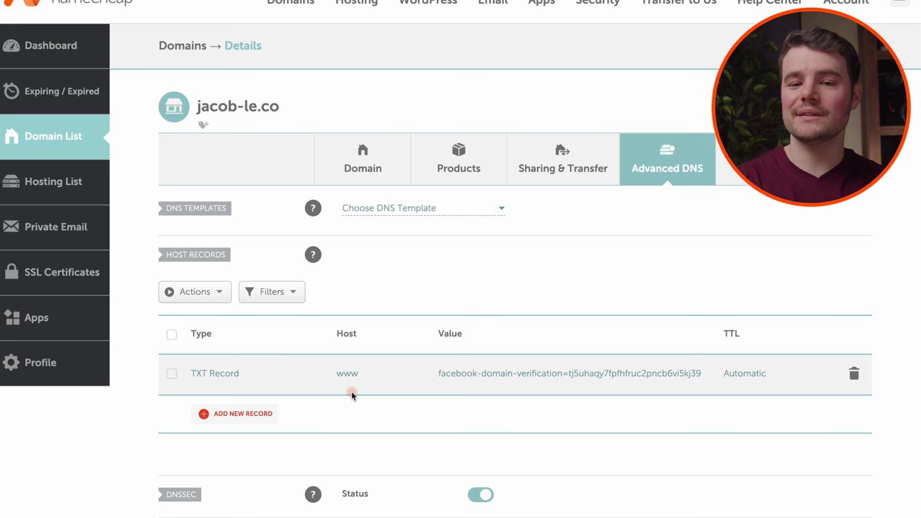
{"action": "mouse_move", "coordinate": [343, 403]}
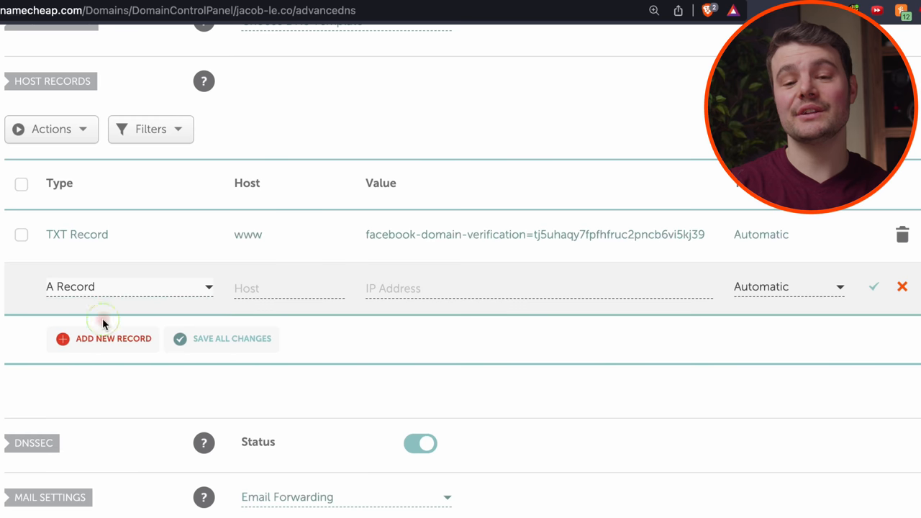
{"action": "left_click", "coordinate": [288, 288]}
{"action": "type", "text": "23"}
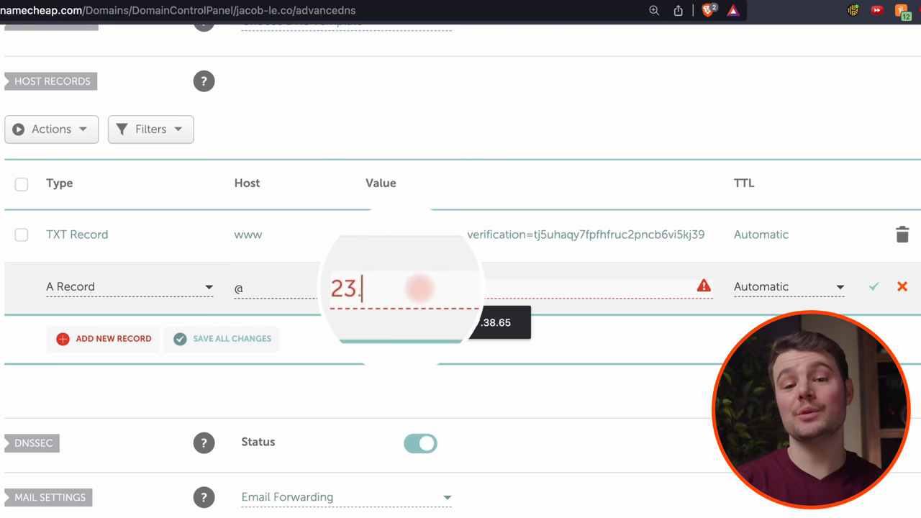
{"action": "type", "text": ".227.38.6"}
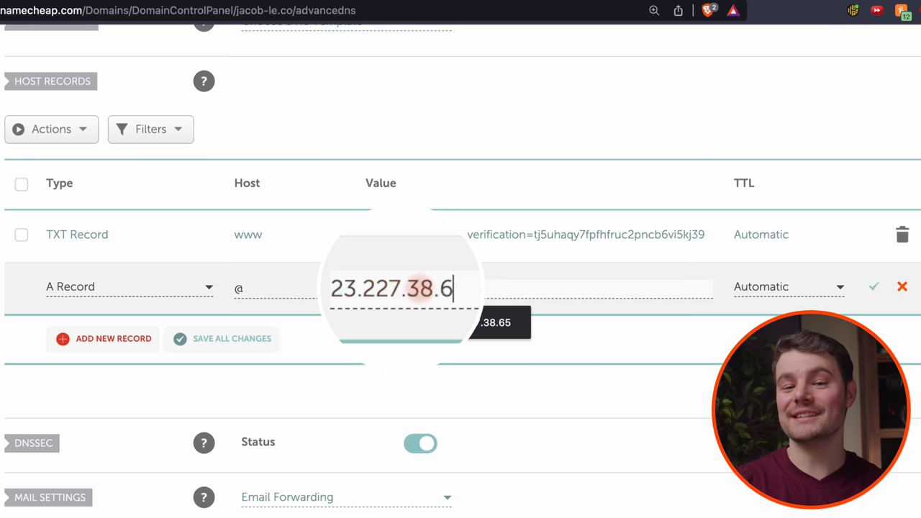
{"action": "type", "text": "5"}
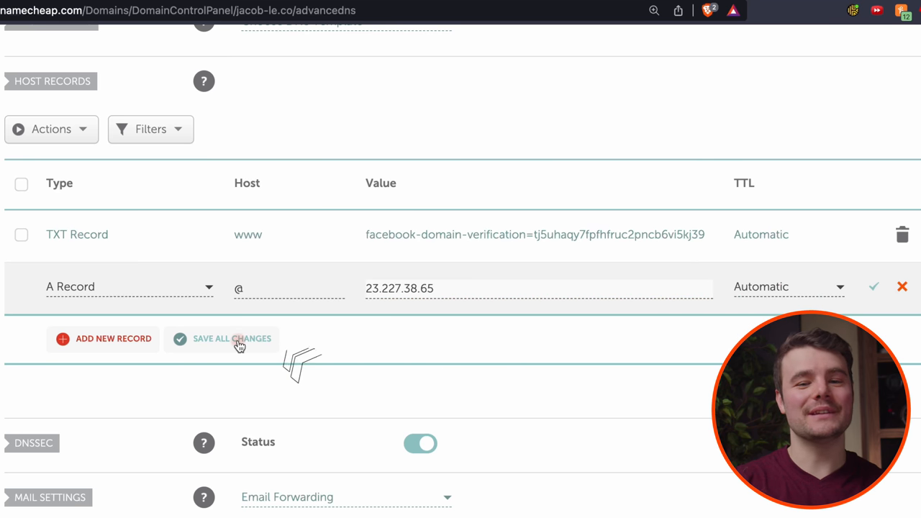
{"action": "left_click", "coordinate": [232, 338]}
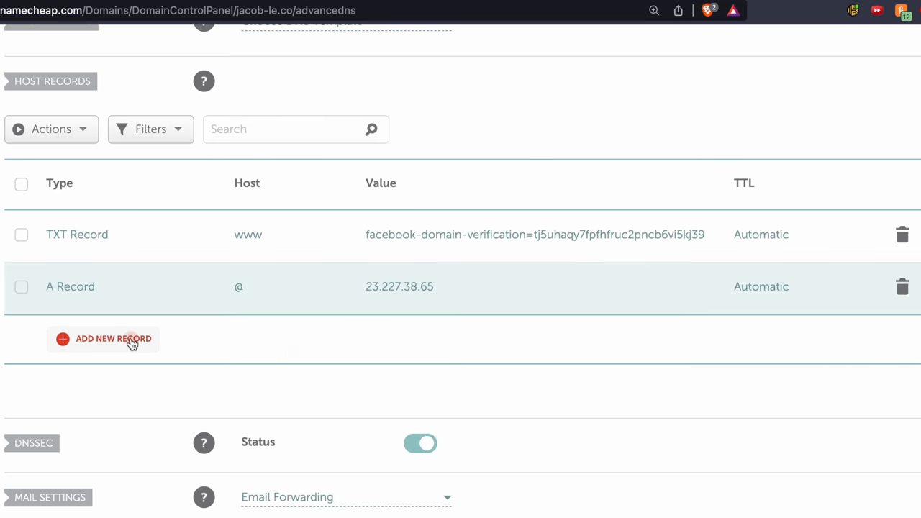
Save a new CNAME record for host www targeting shops.myshopify.com.
{"action": "left_click", "coordinate": [112, 339]}
{"action": "type", "text": "www"}
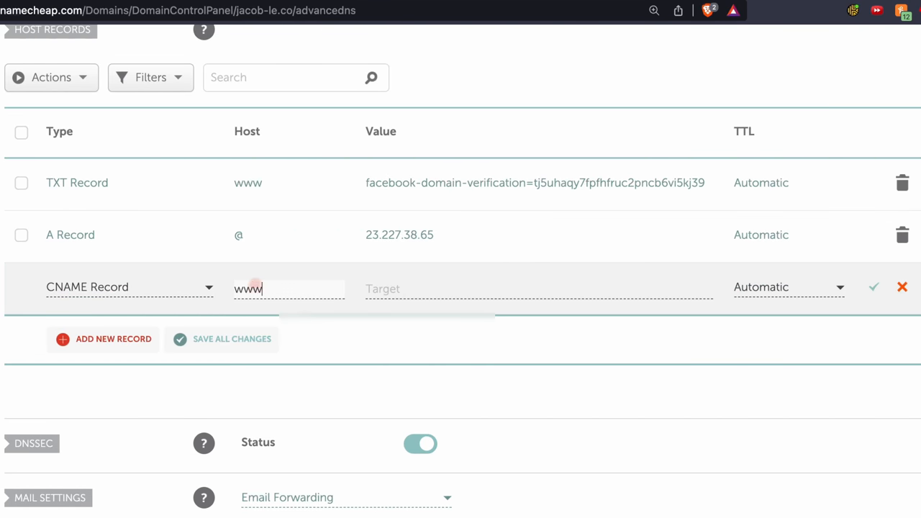
{"action": "type", "text": "shops."}
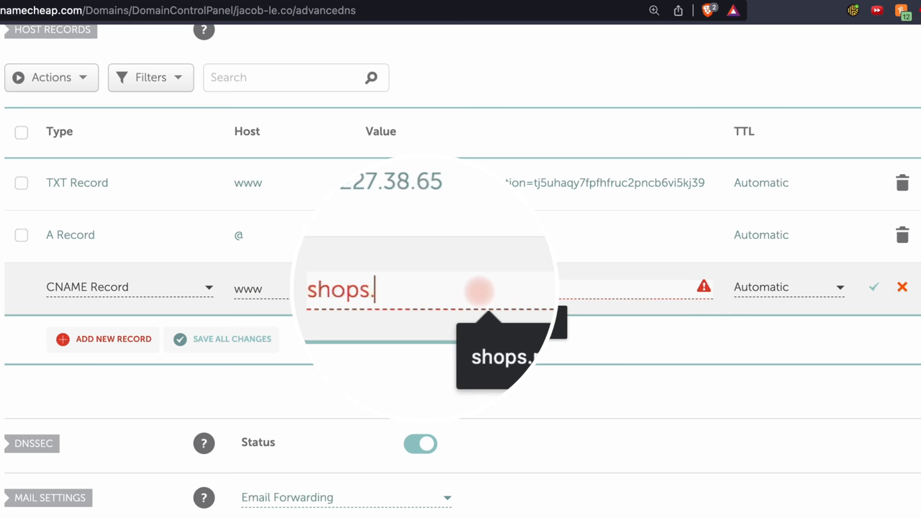
{"action": "type", "text": "myshopify.com"}
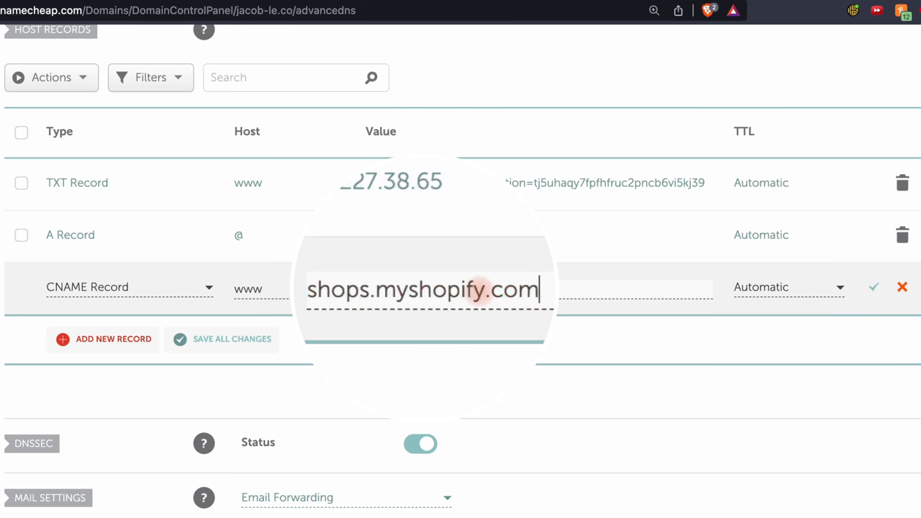
{"action": "left_click", "coordinate": [873, 287]}
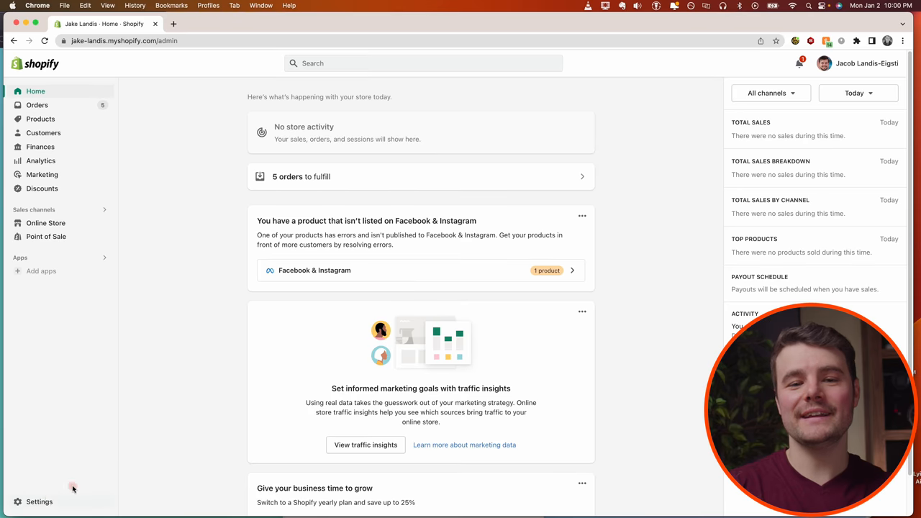
In Shopify Settings > Domains, start connecting an existing domain.
{"action": "left_click", "coordinate": [39, 501]}
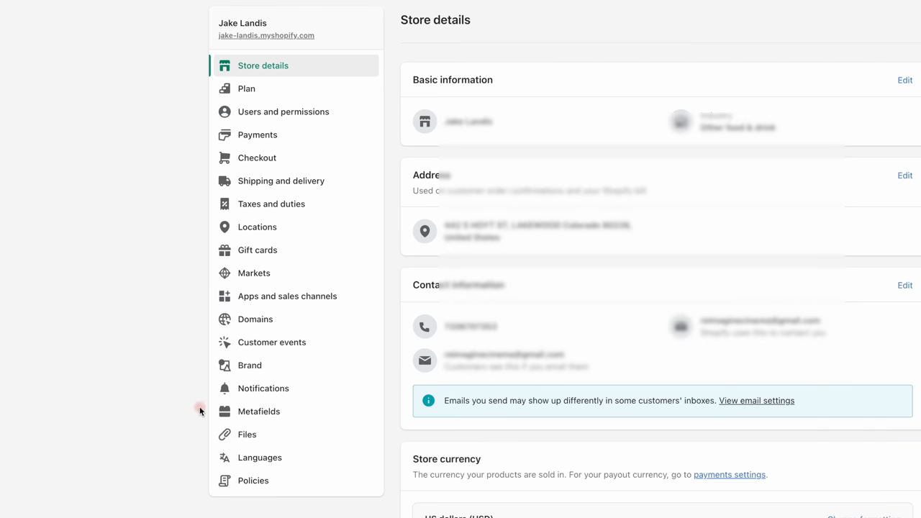
{"action": "left_click", "coordinate": [255, 319]}
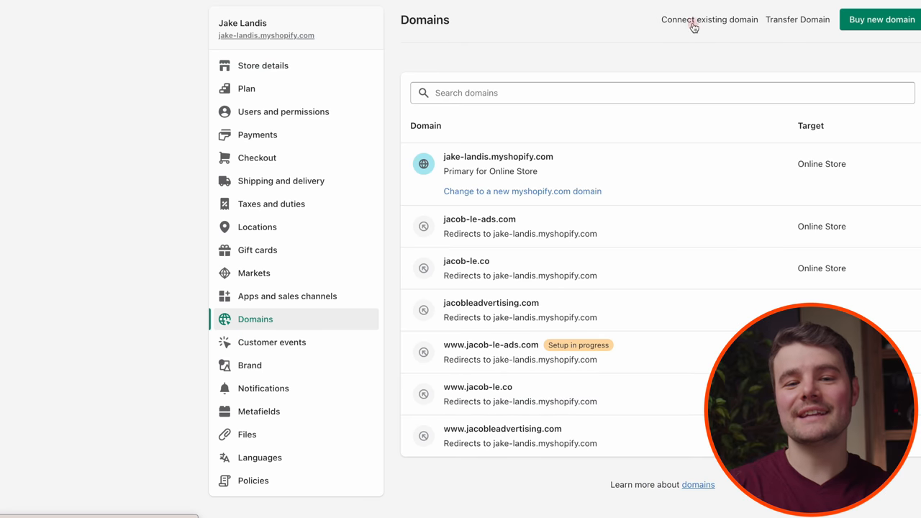
{"action": "left_click", "coordinate": [708, 20]}
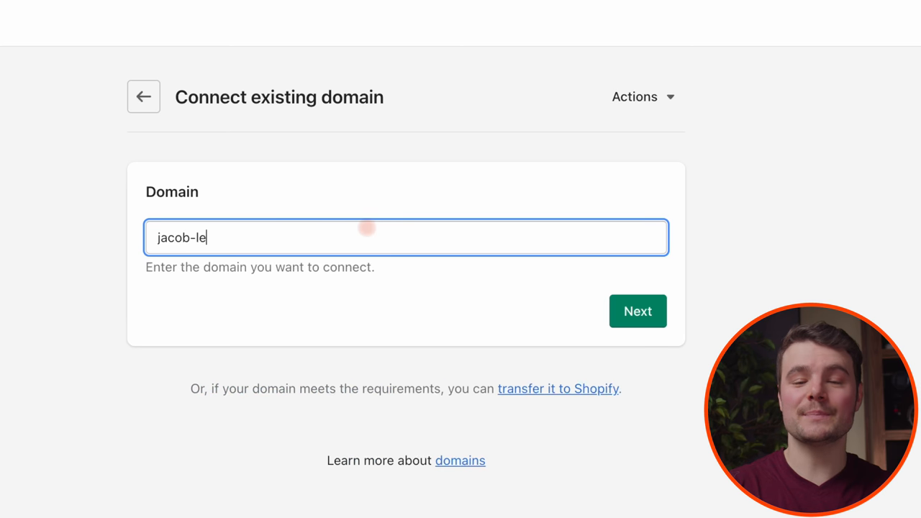
Connect jacob-le.co, verify the connection, and view its domain details.
{"action": "left_click", "coordinate": [636, 311]}
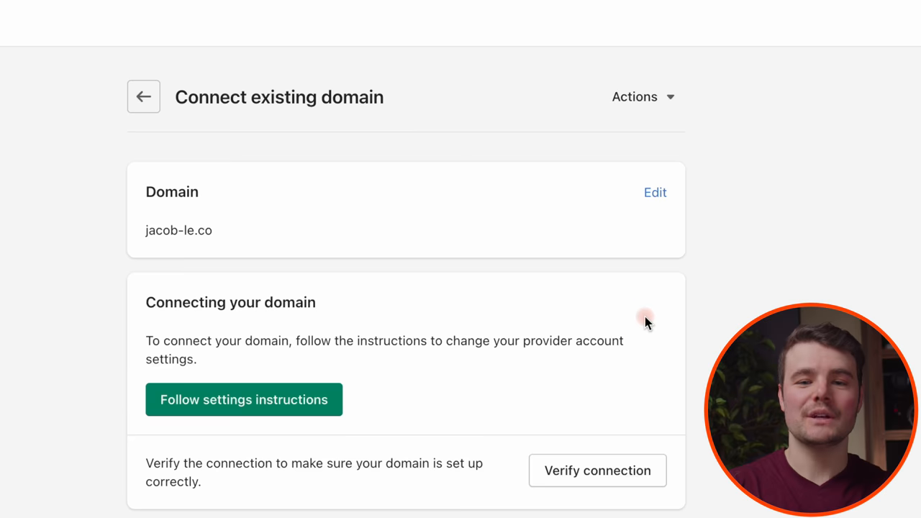
{"action": "mouse_move", "coordinate": [425, 438]}
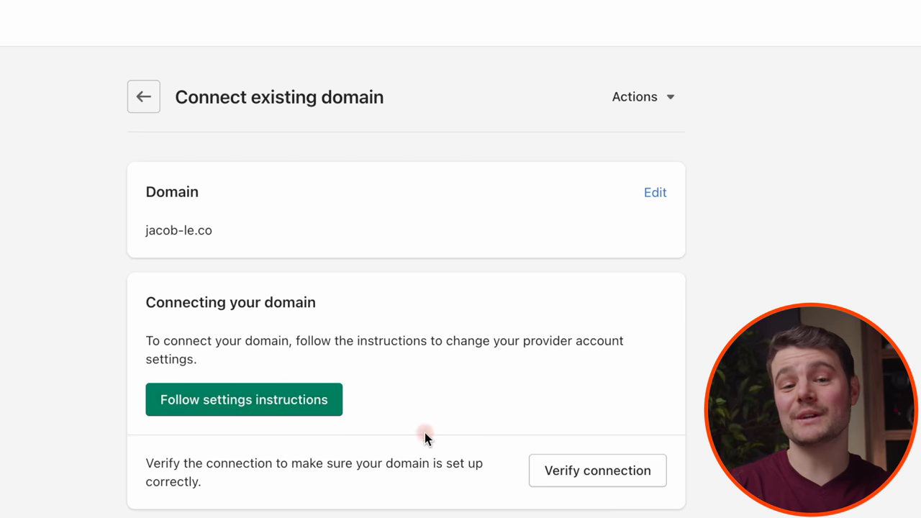
{"action": "left_click", "coordinate": [144, 95]}
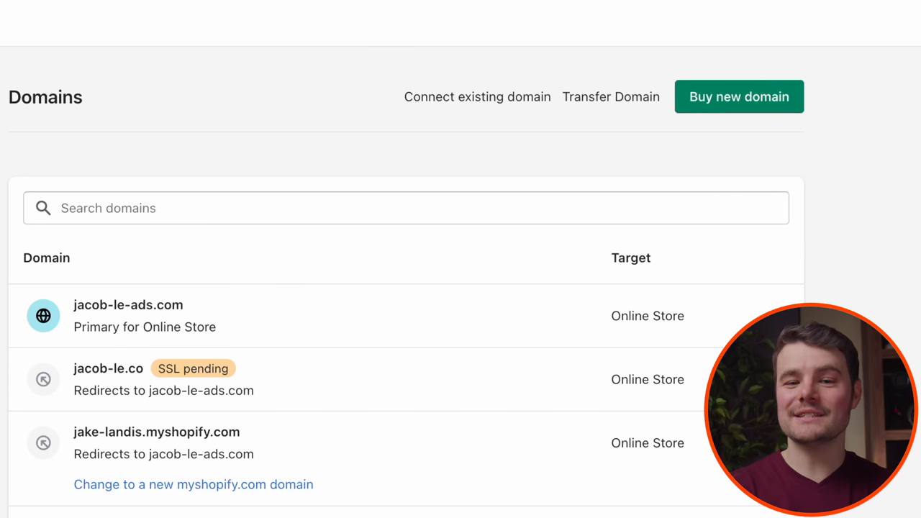
{"action": "left_click", "coordinate": [108, 369]}
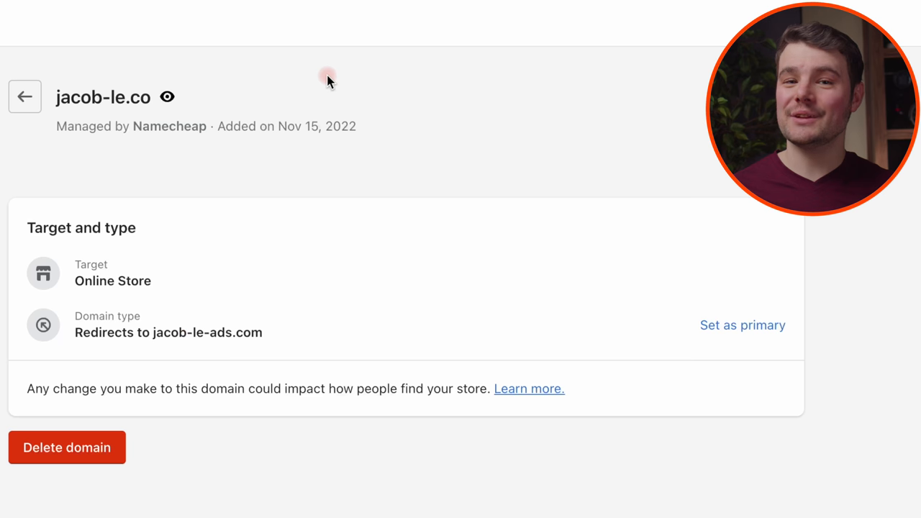